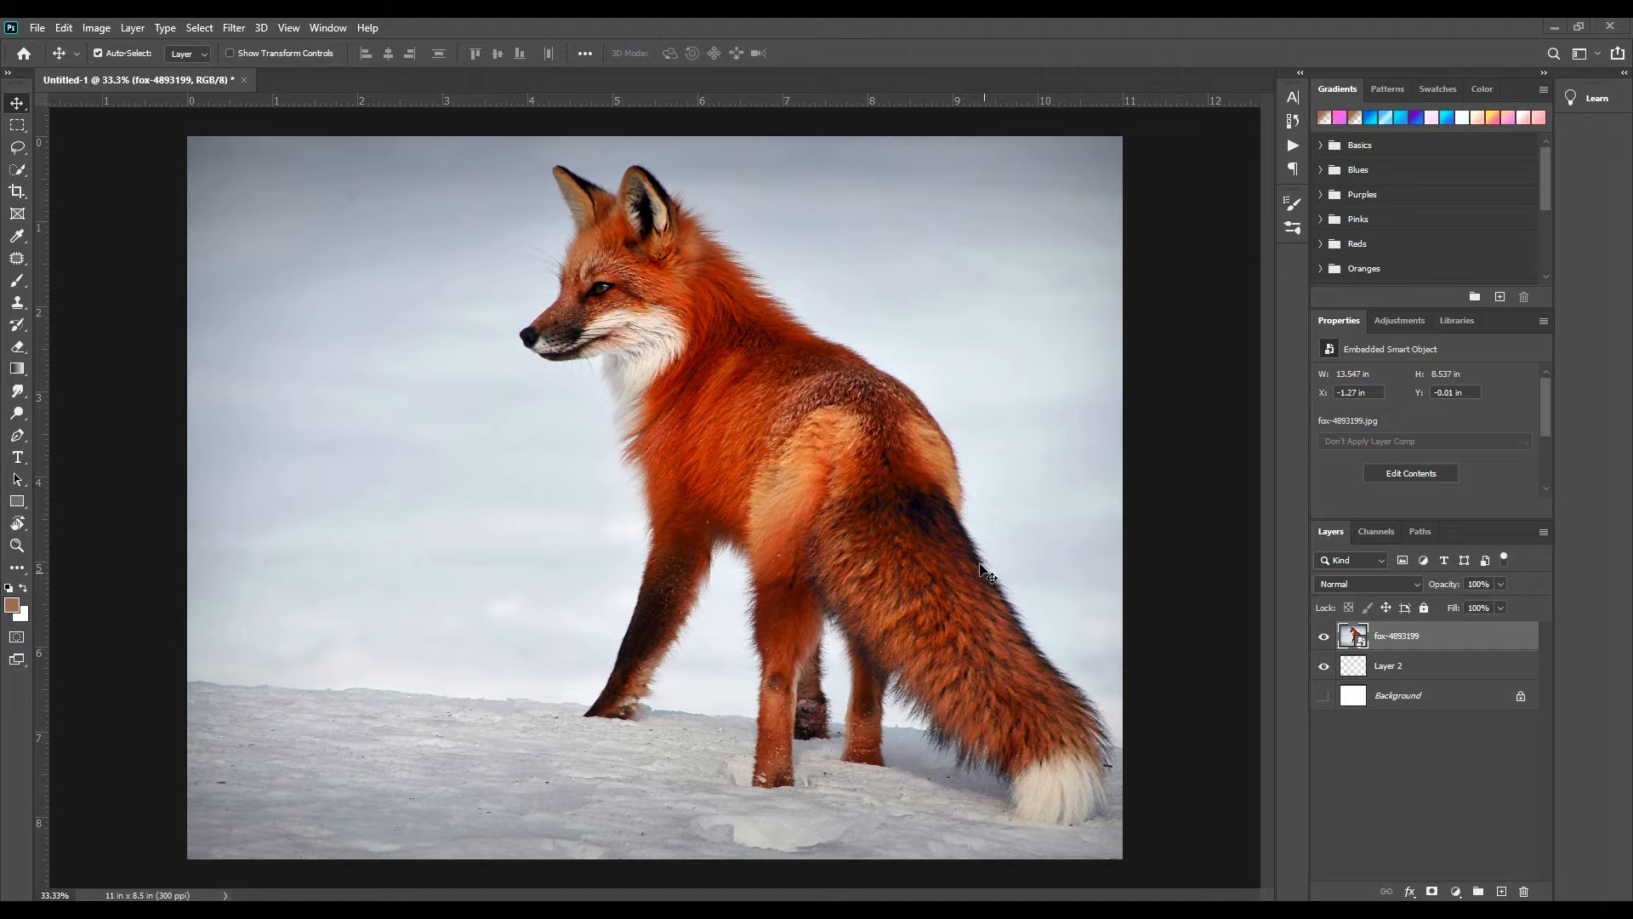
mouse_move(119, 190)
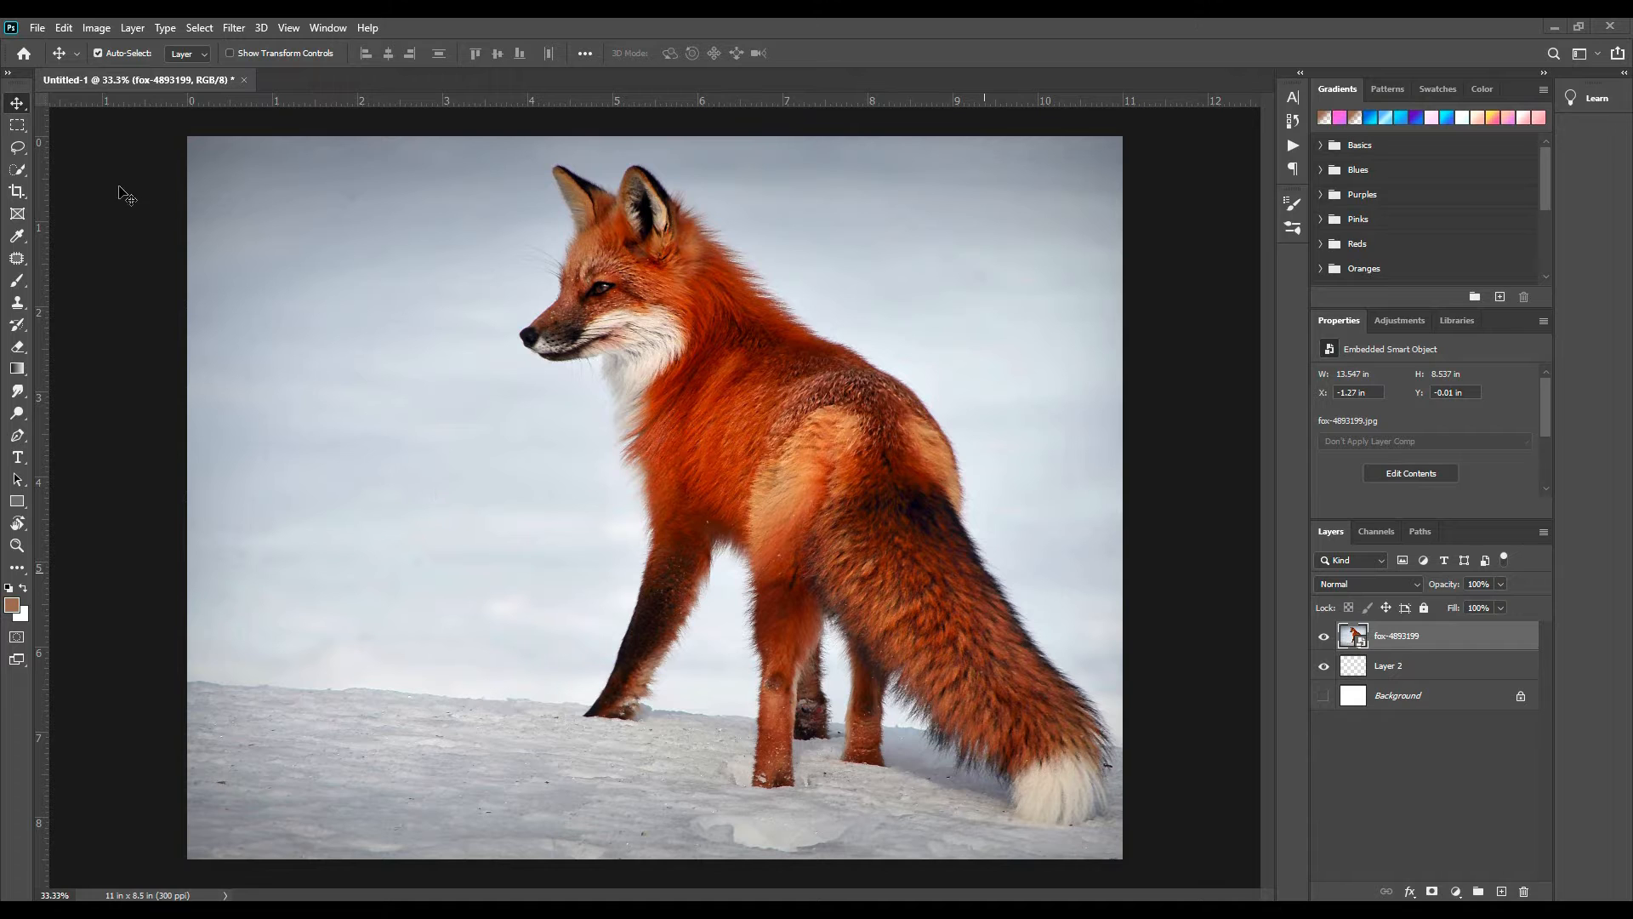
mouse_move(323, 426)
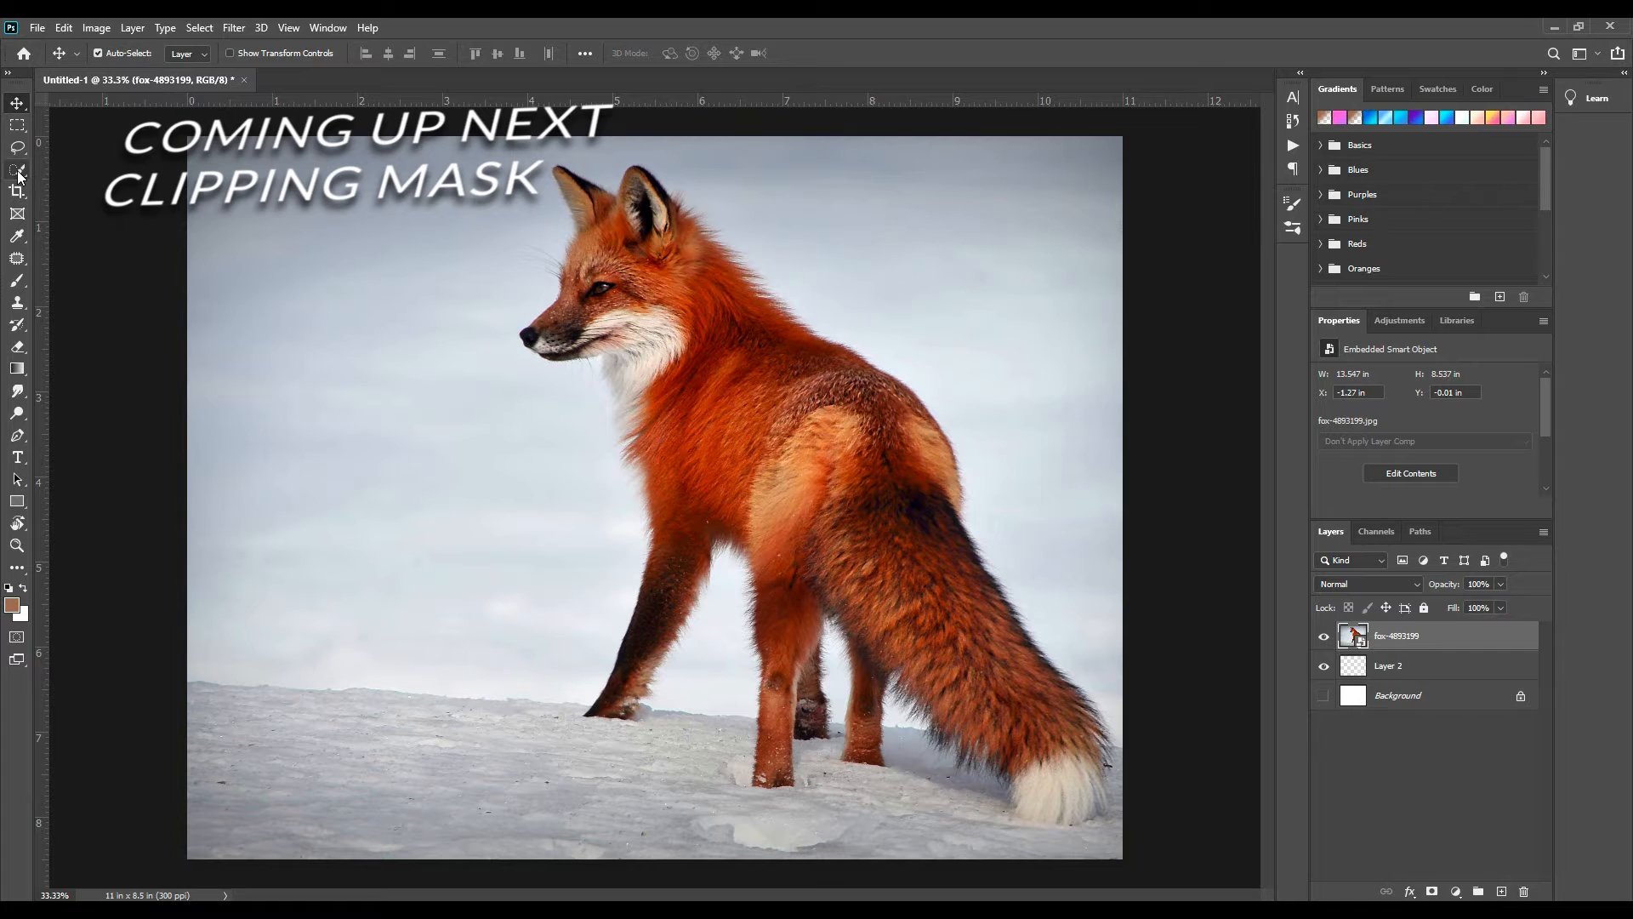
- Use the Quick Selection tool's Select Subject to outline the fox automatically
left_click(17, 168)
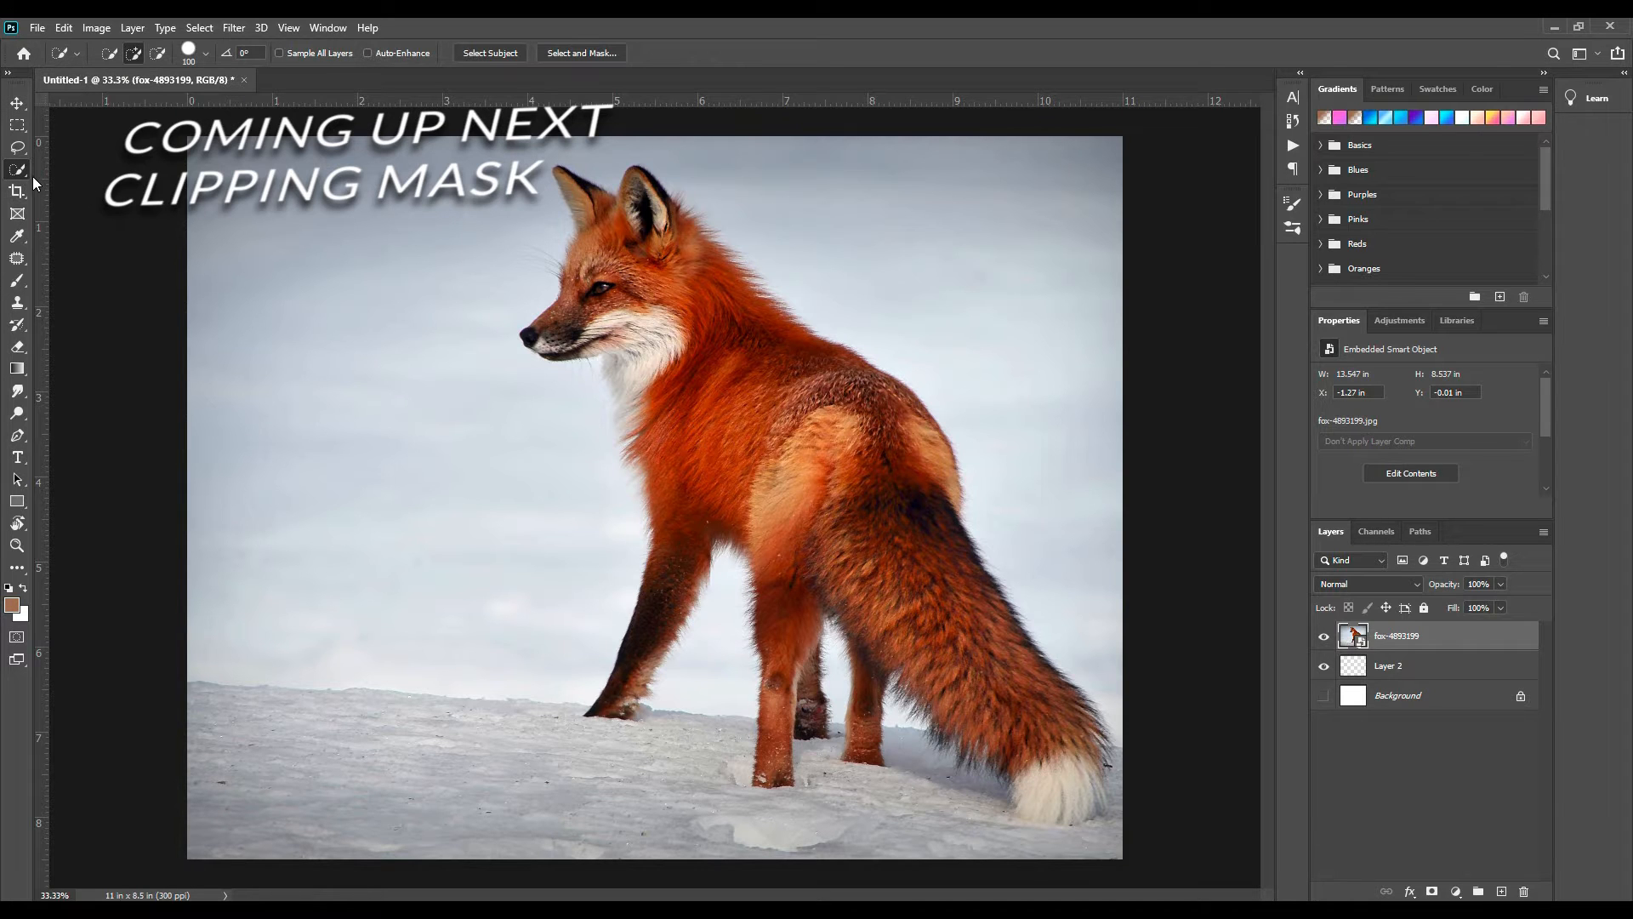
left_click(17, 167)
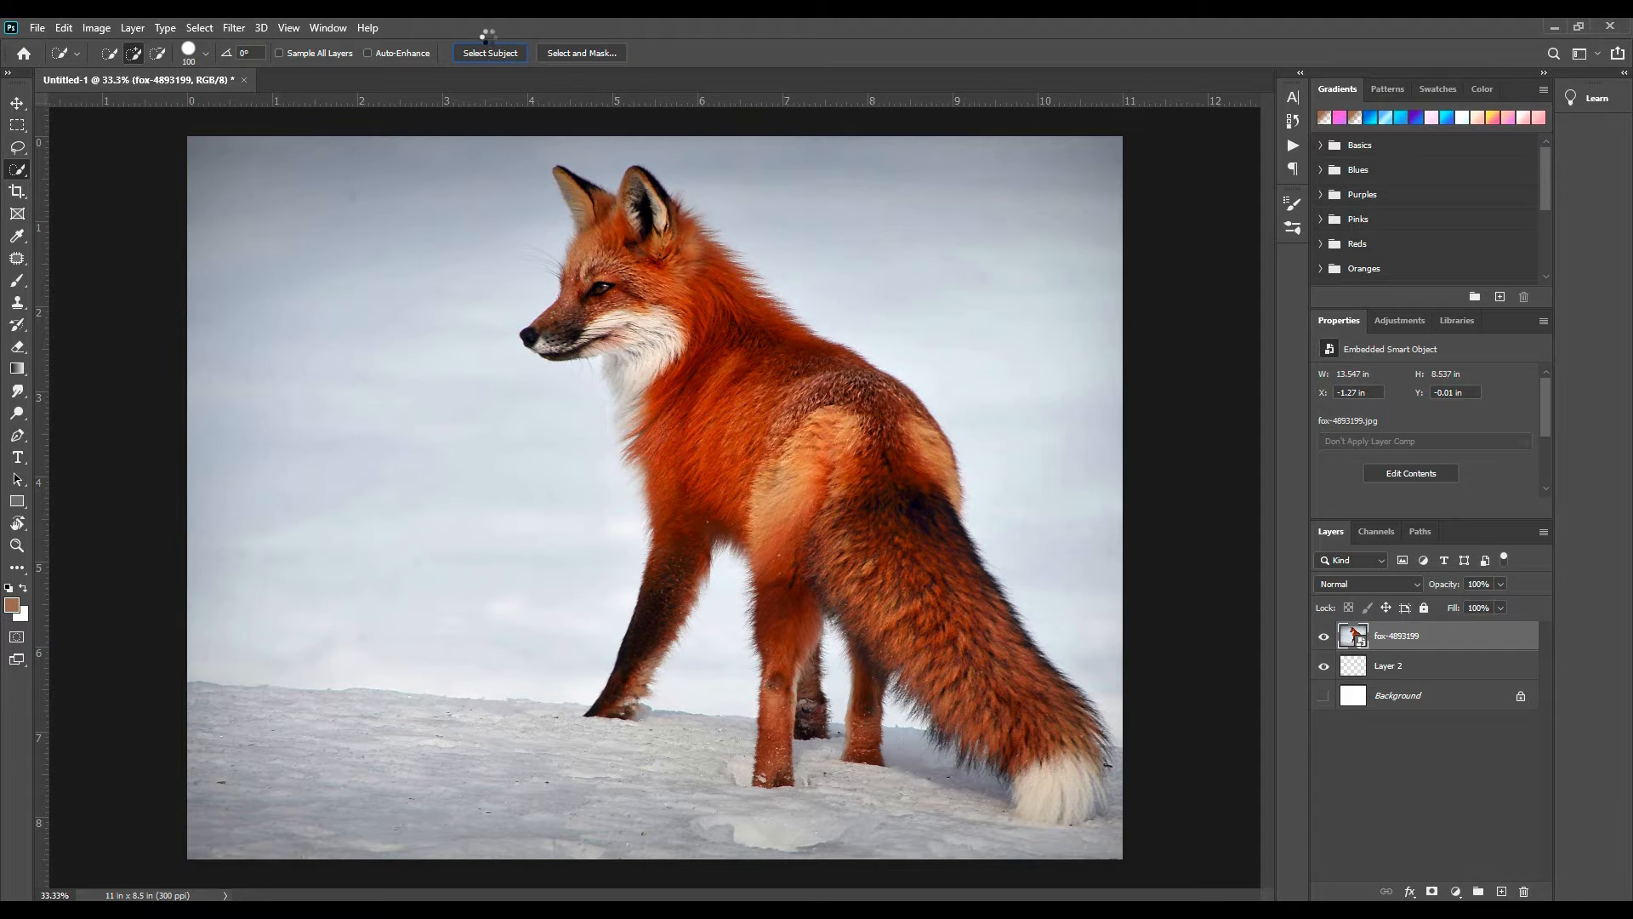
left_click(490, 53)
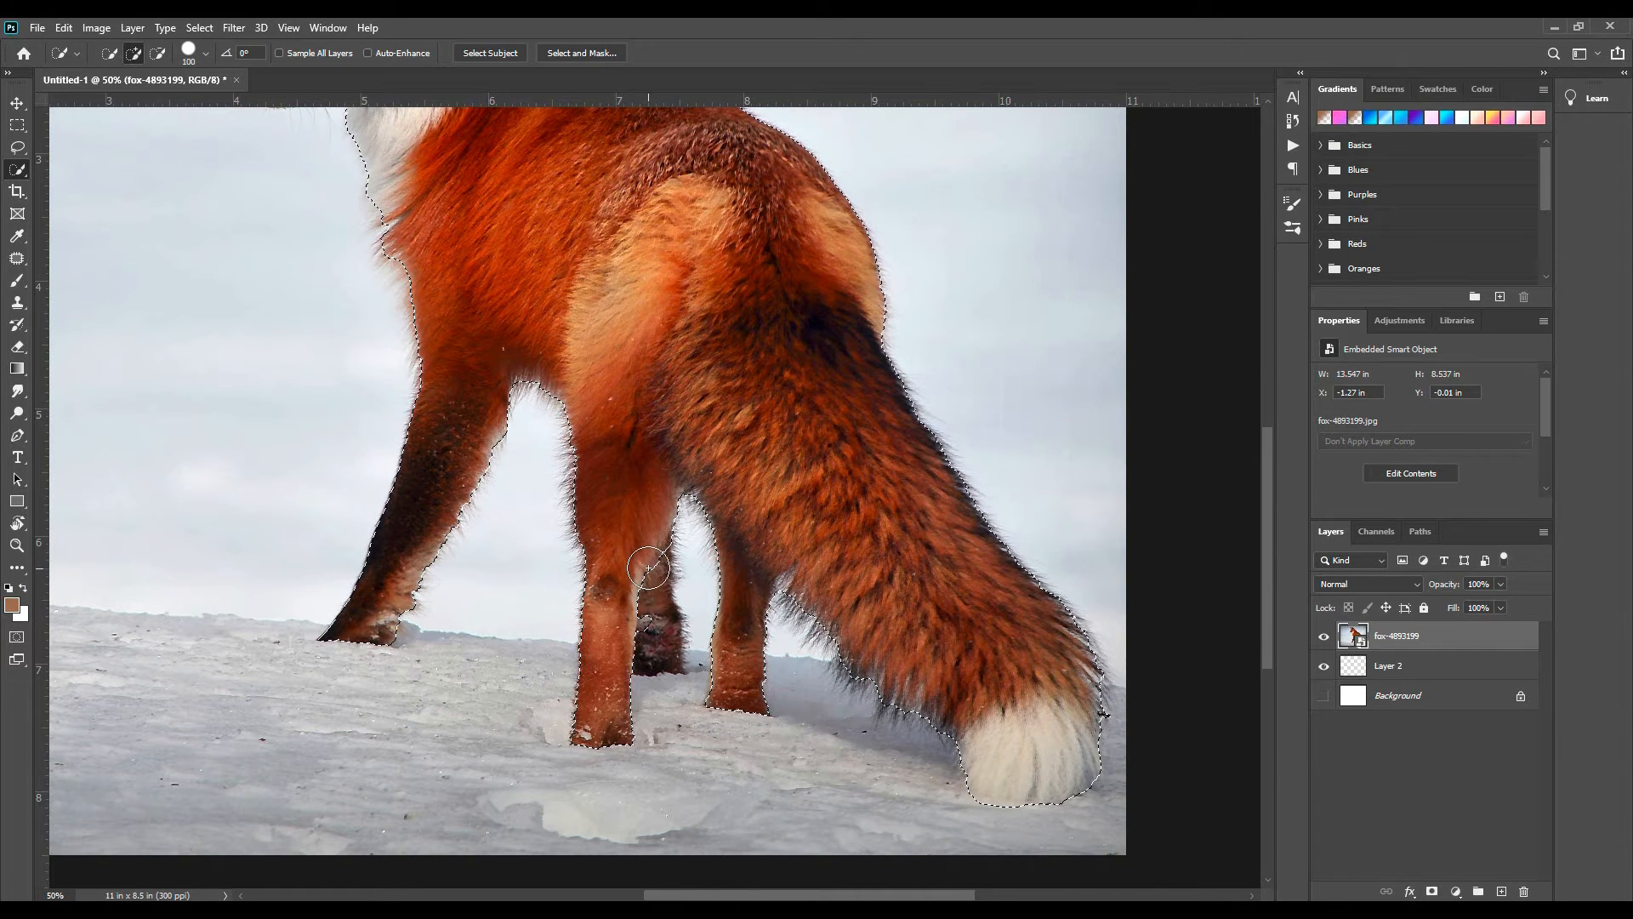
mouse_move(602, 607)
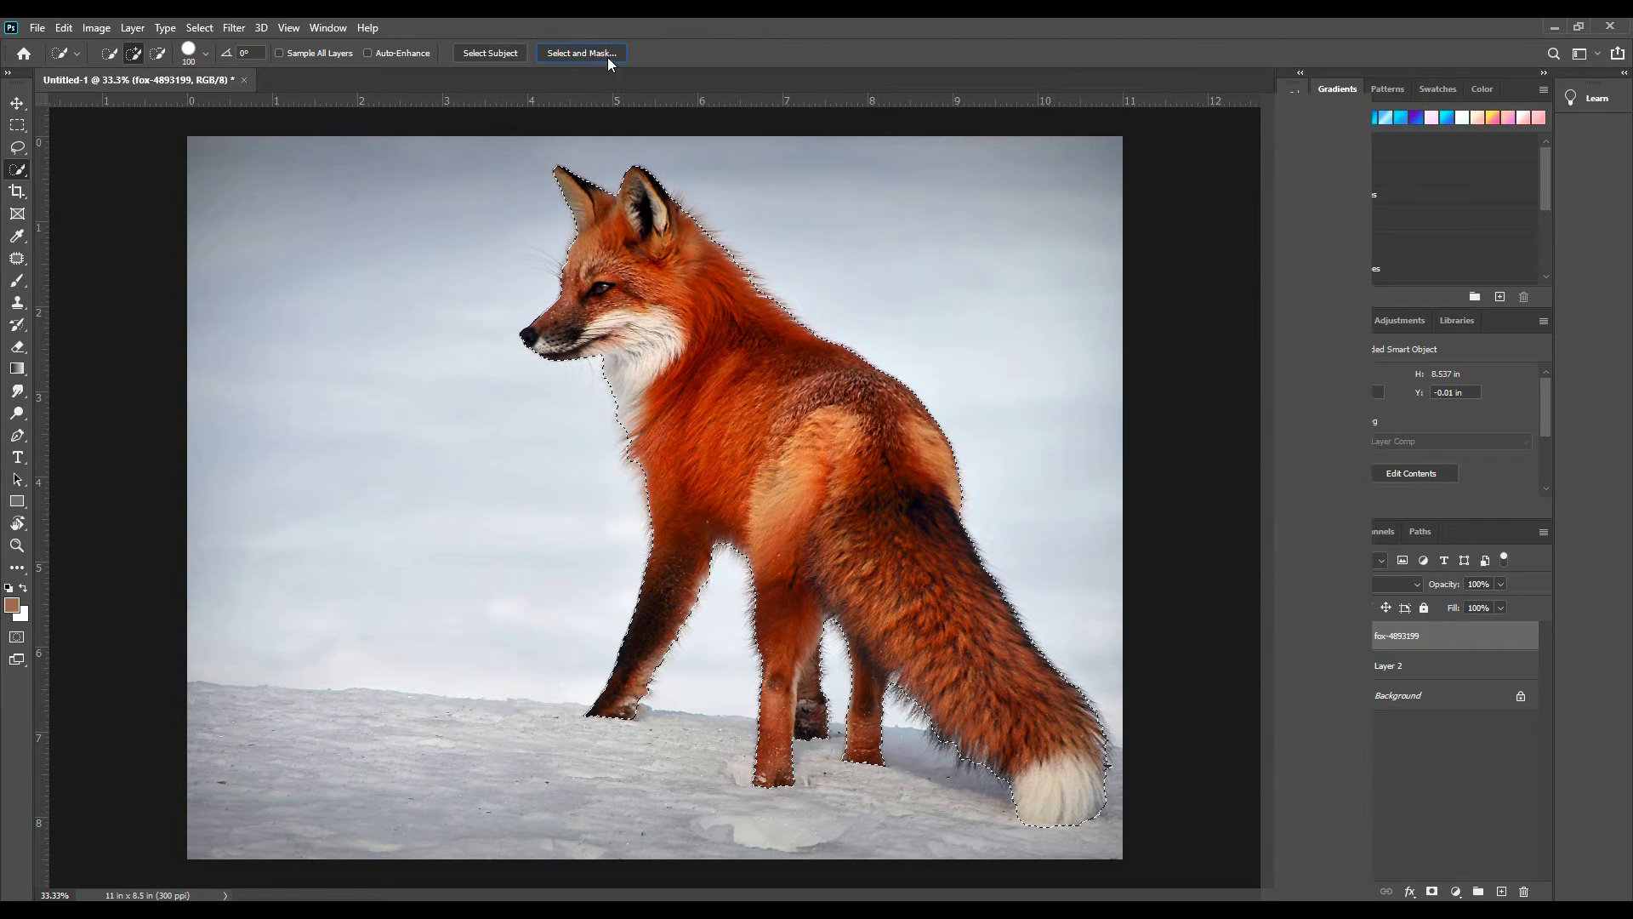
- Refine the fur edges in Select and Mask with a wider radius and output the fox to Layer 3
left_click(582, 52)
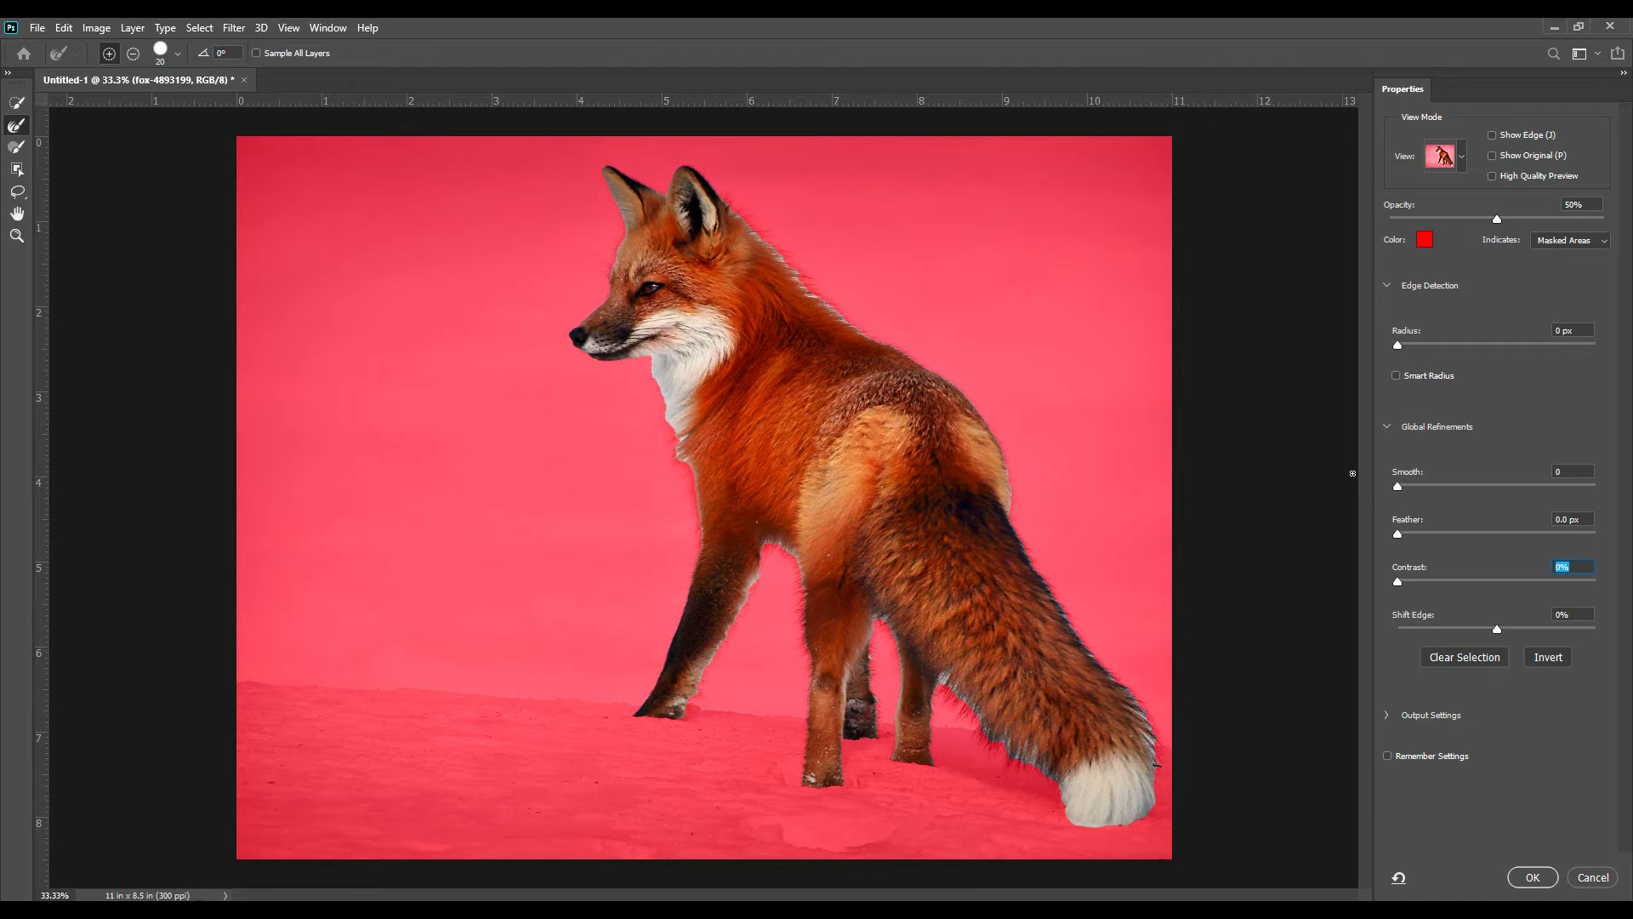
left_click(1572, 330)
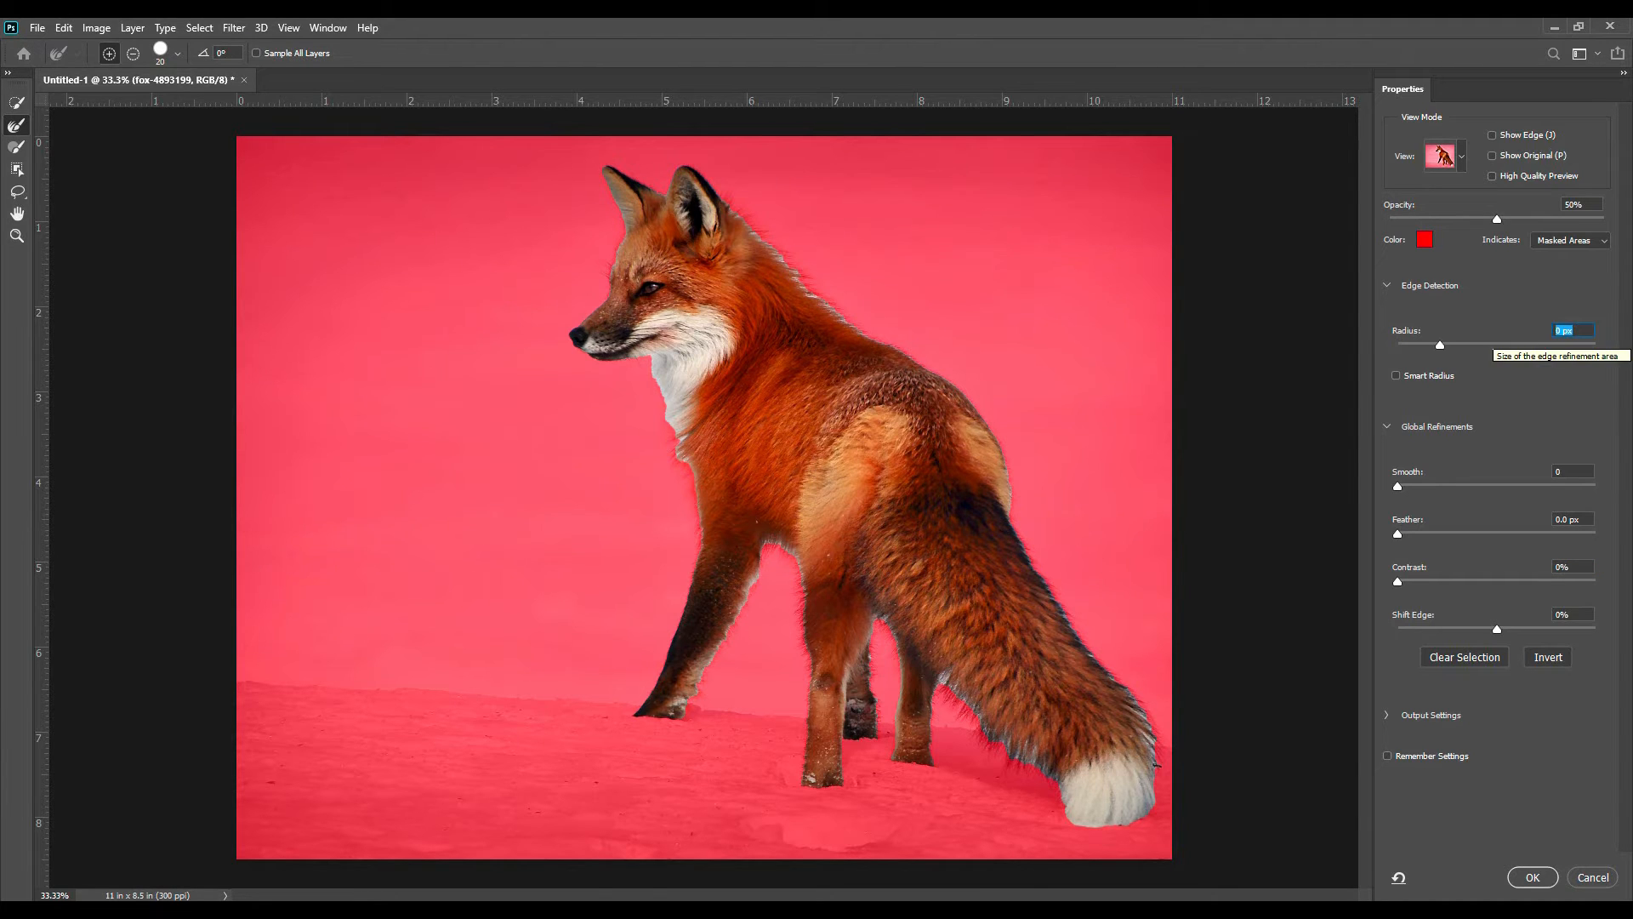
left_click_drag(1439, 344, 1520, 343)
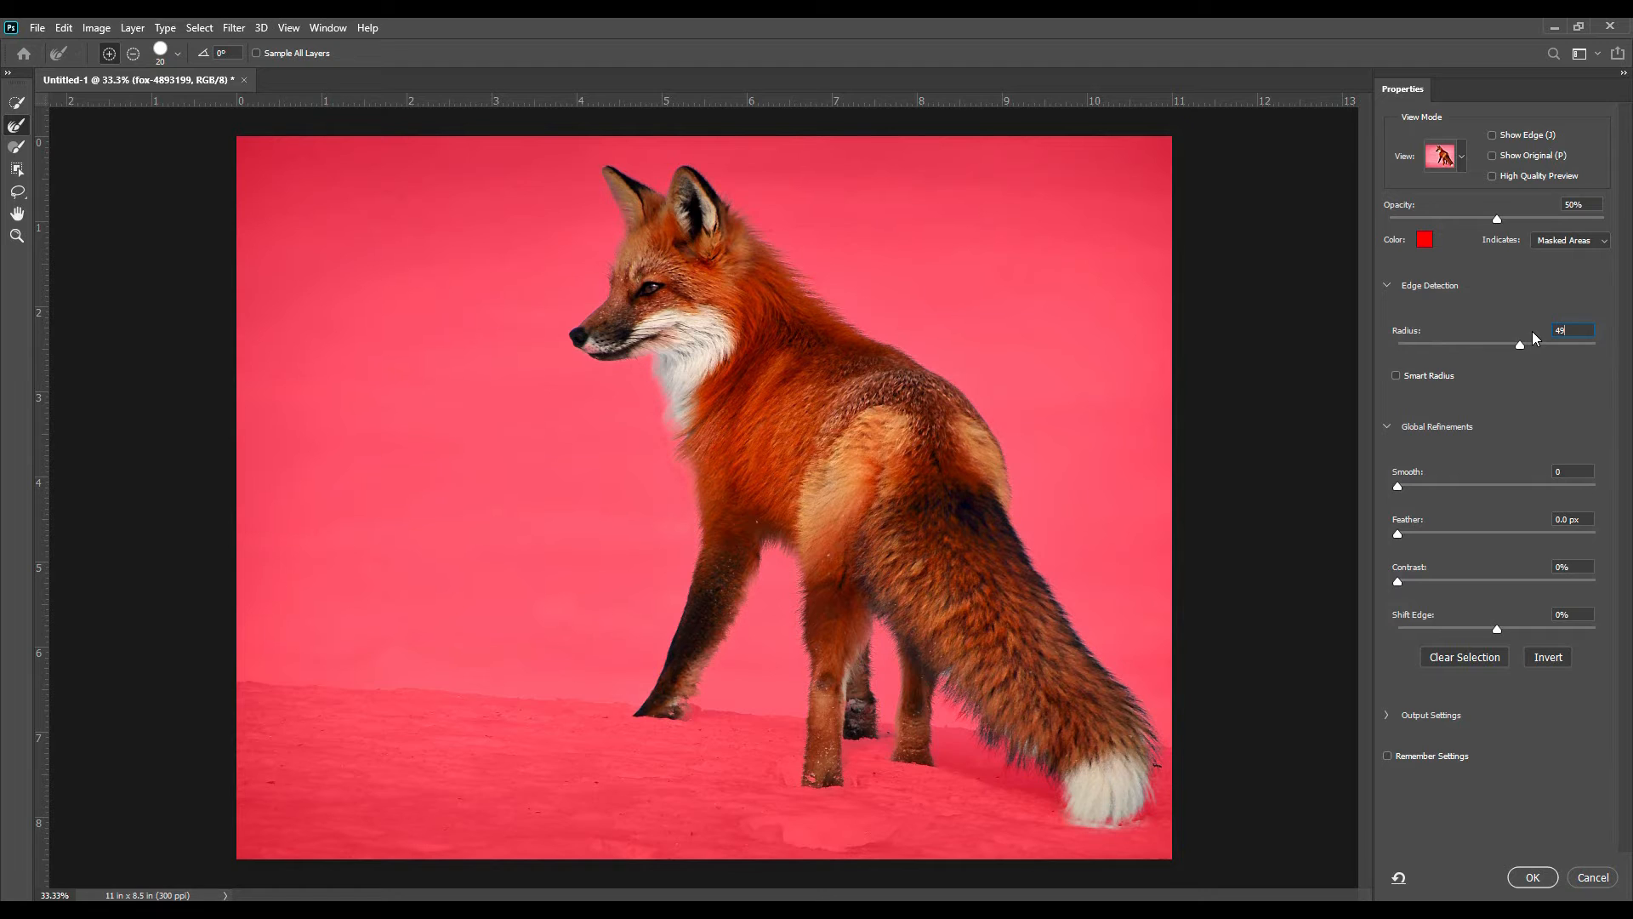
mouse_move(1365, 360)
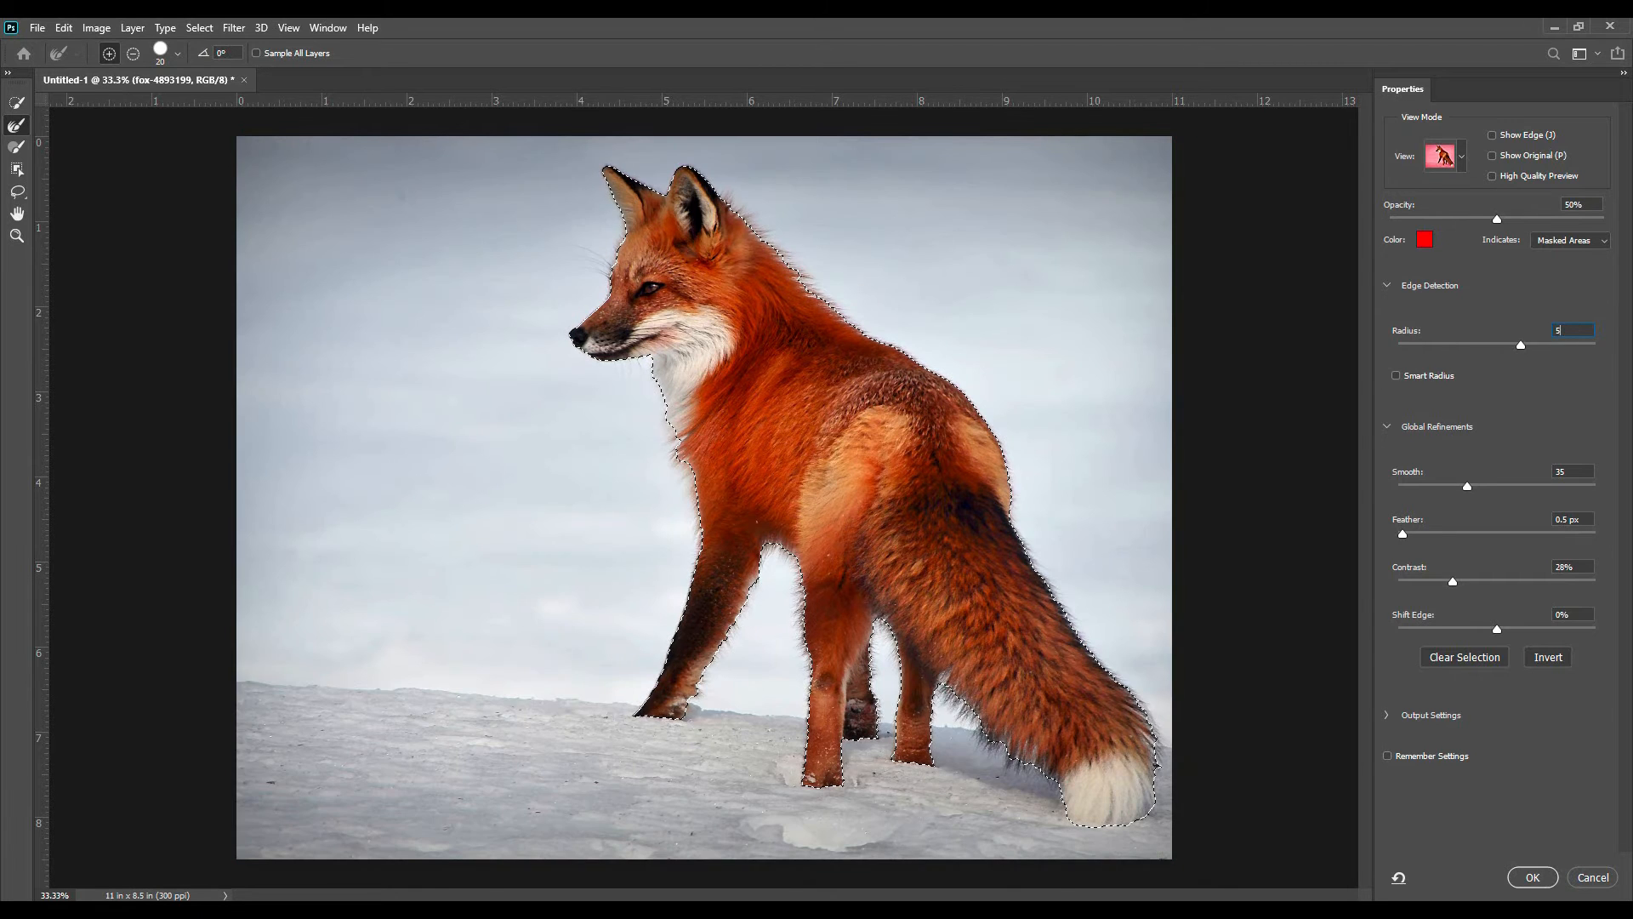
left_click(1538, 878)
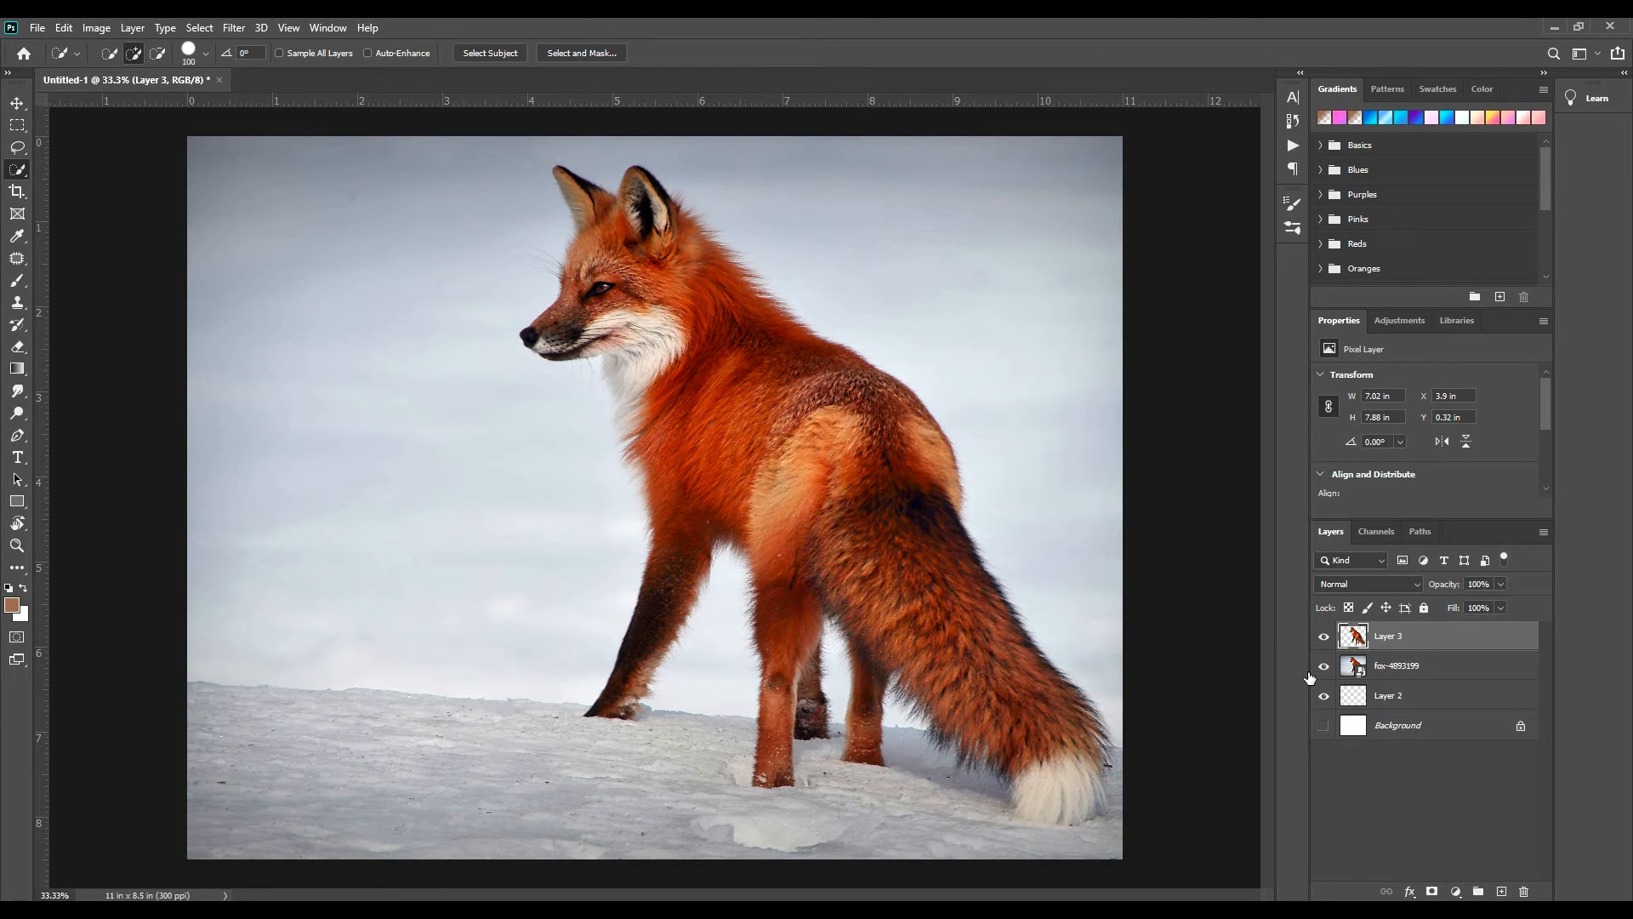
- Hide the fox-4893199 photo layer so the cut-out shows over transparency, ready to move
left_click(1324, 665)
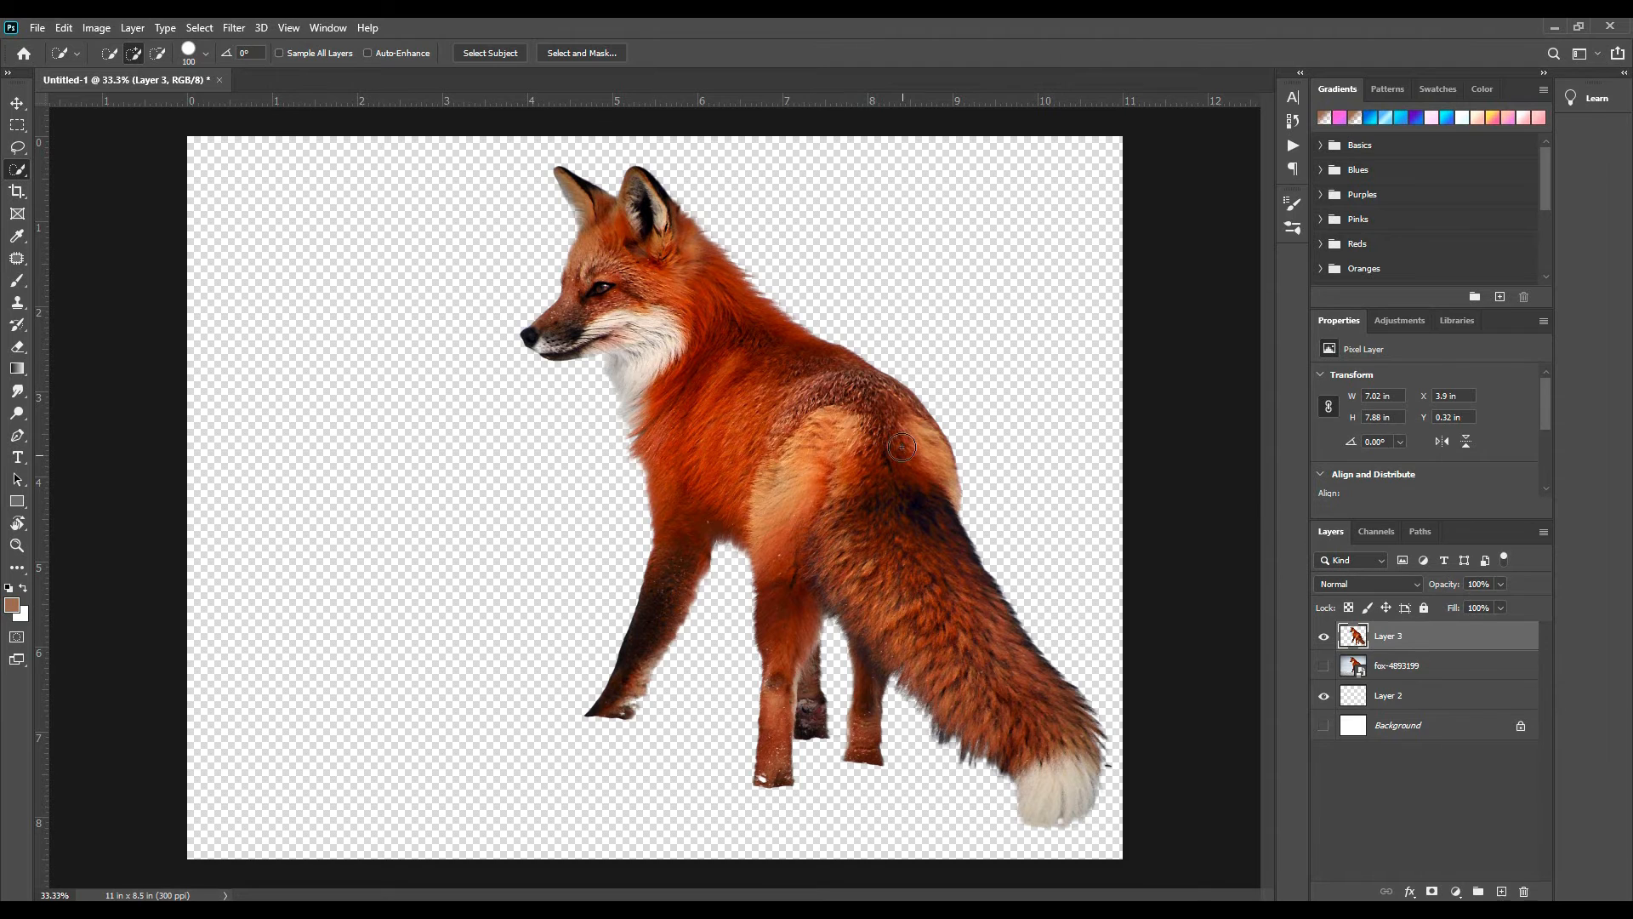
mouse_move(707, 541)
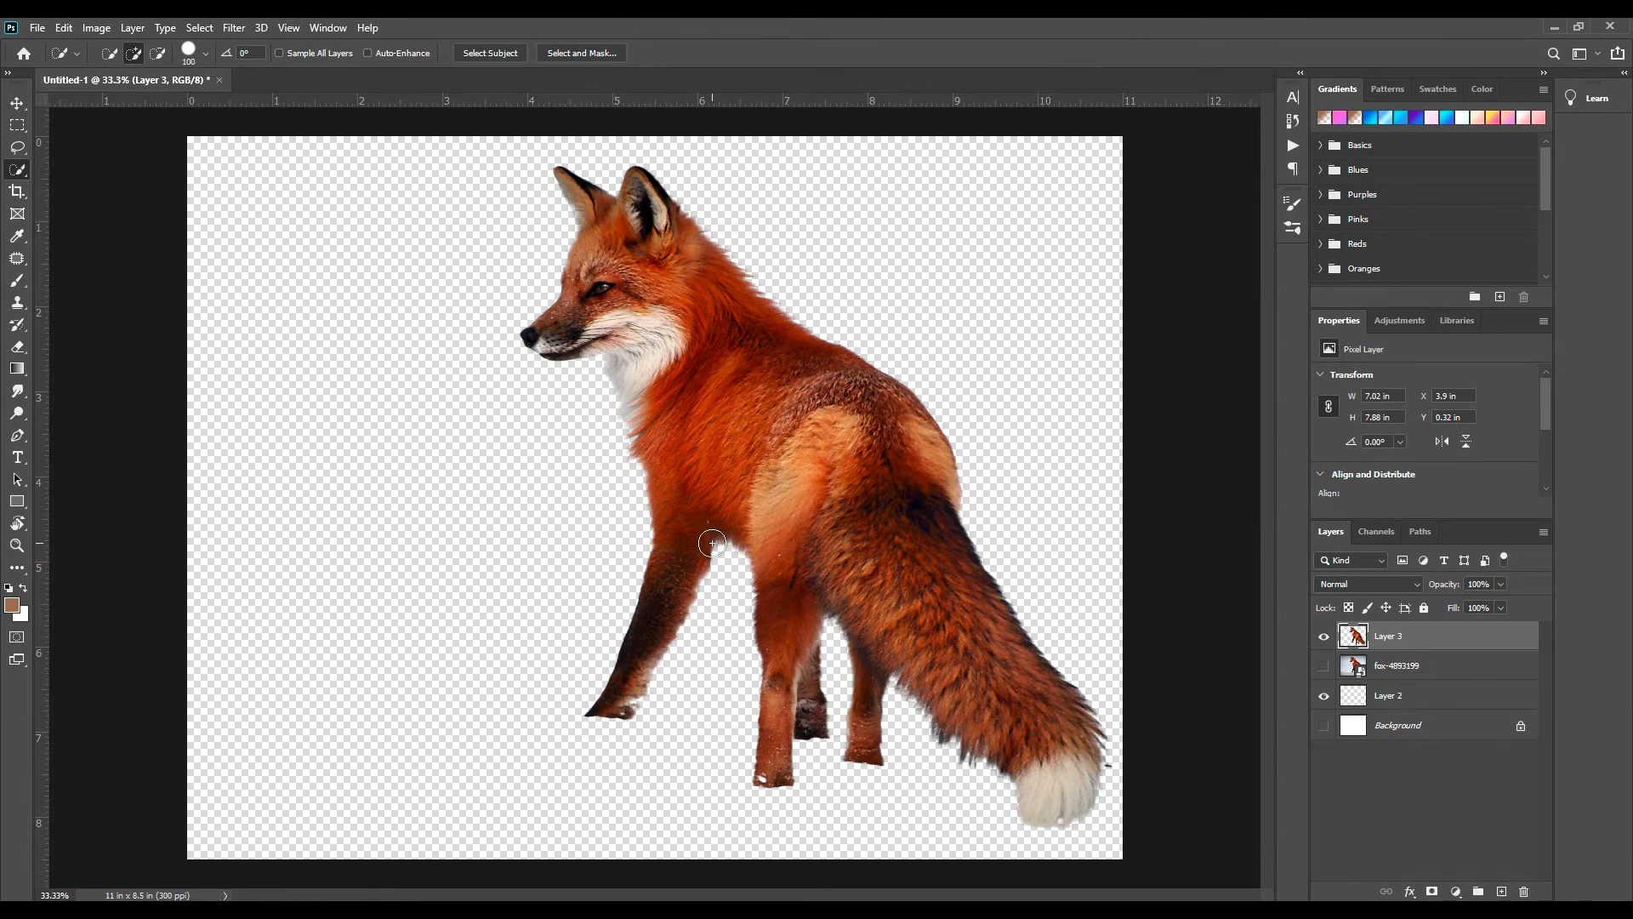
mouse_move(907, 559)
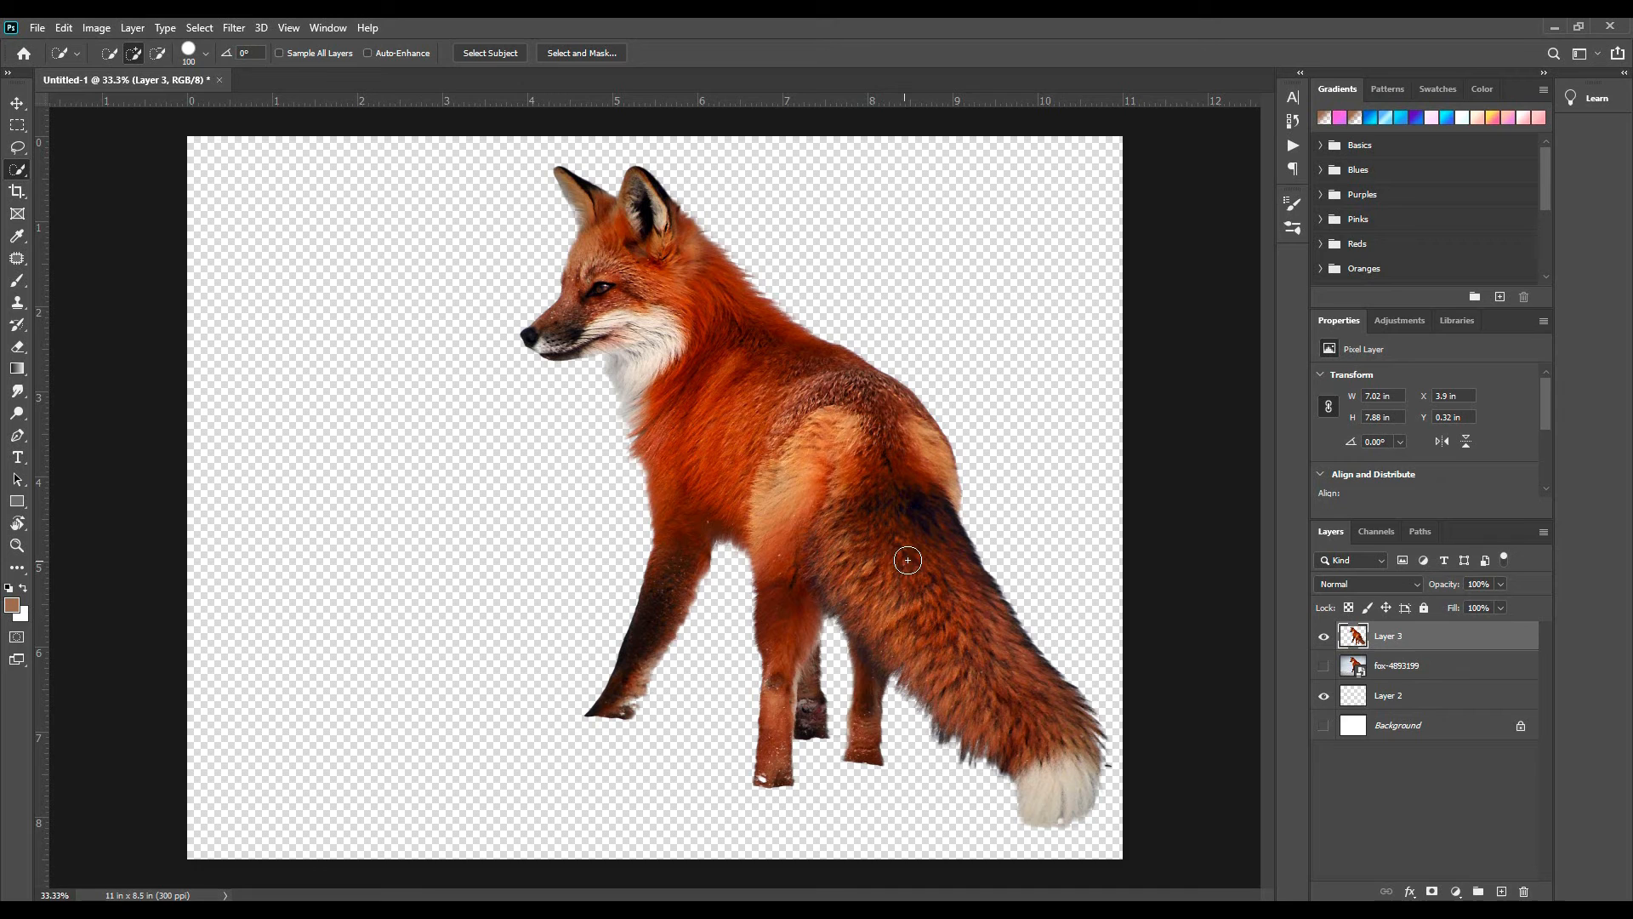
mouse_move(71, 167)
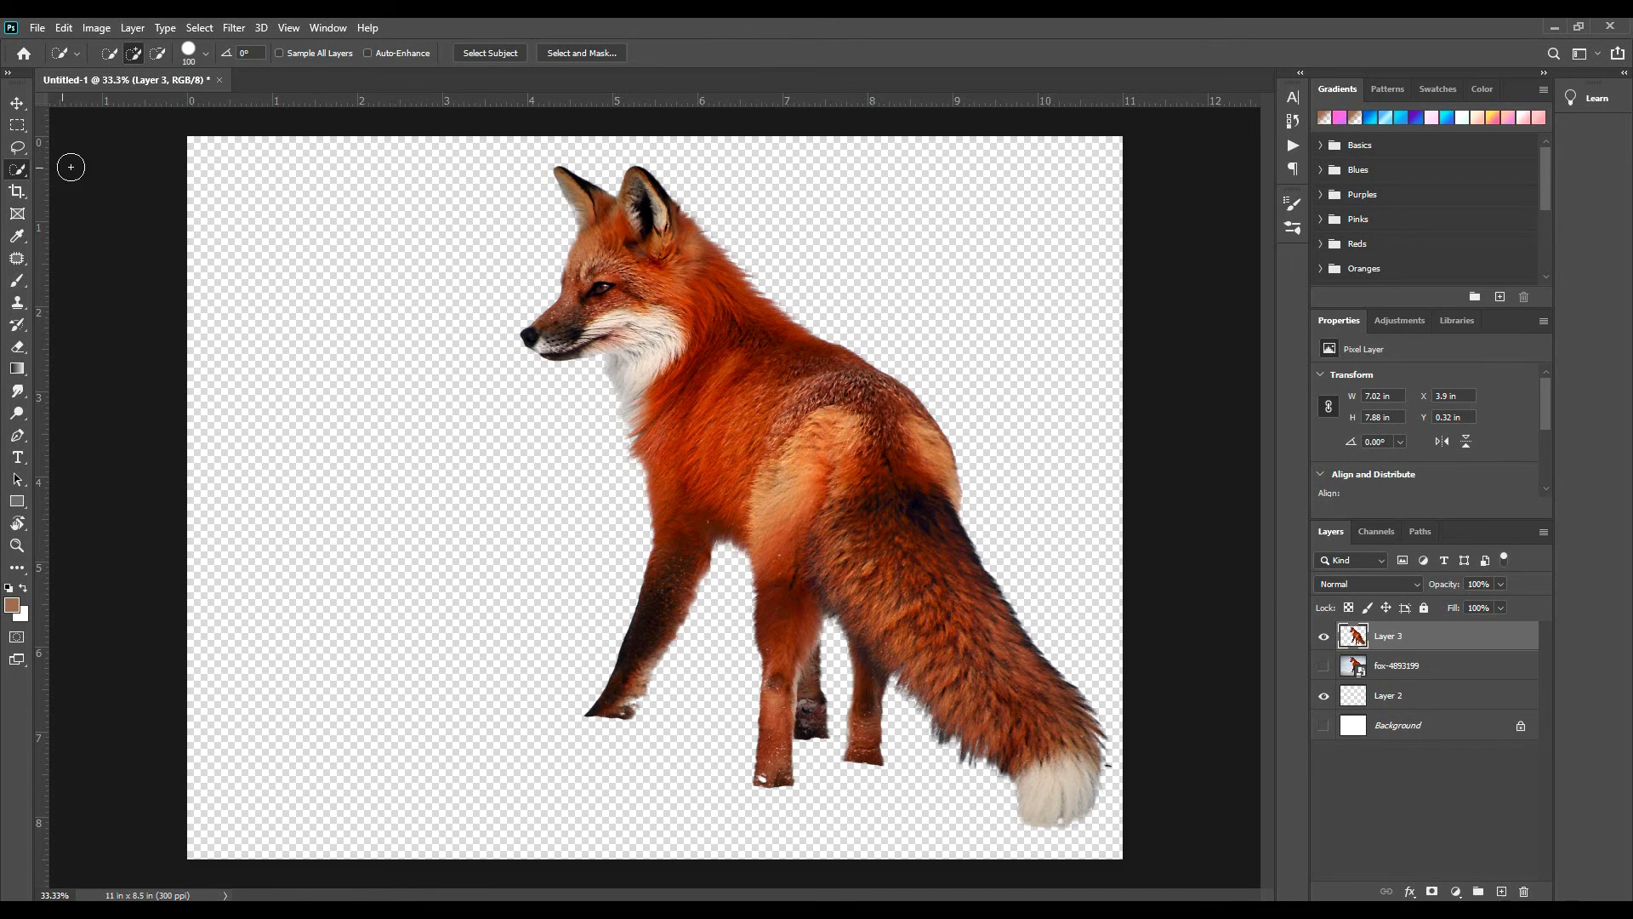
left_click(14, 129)
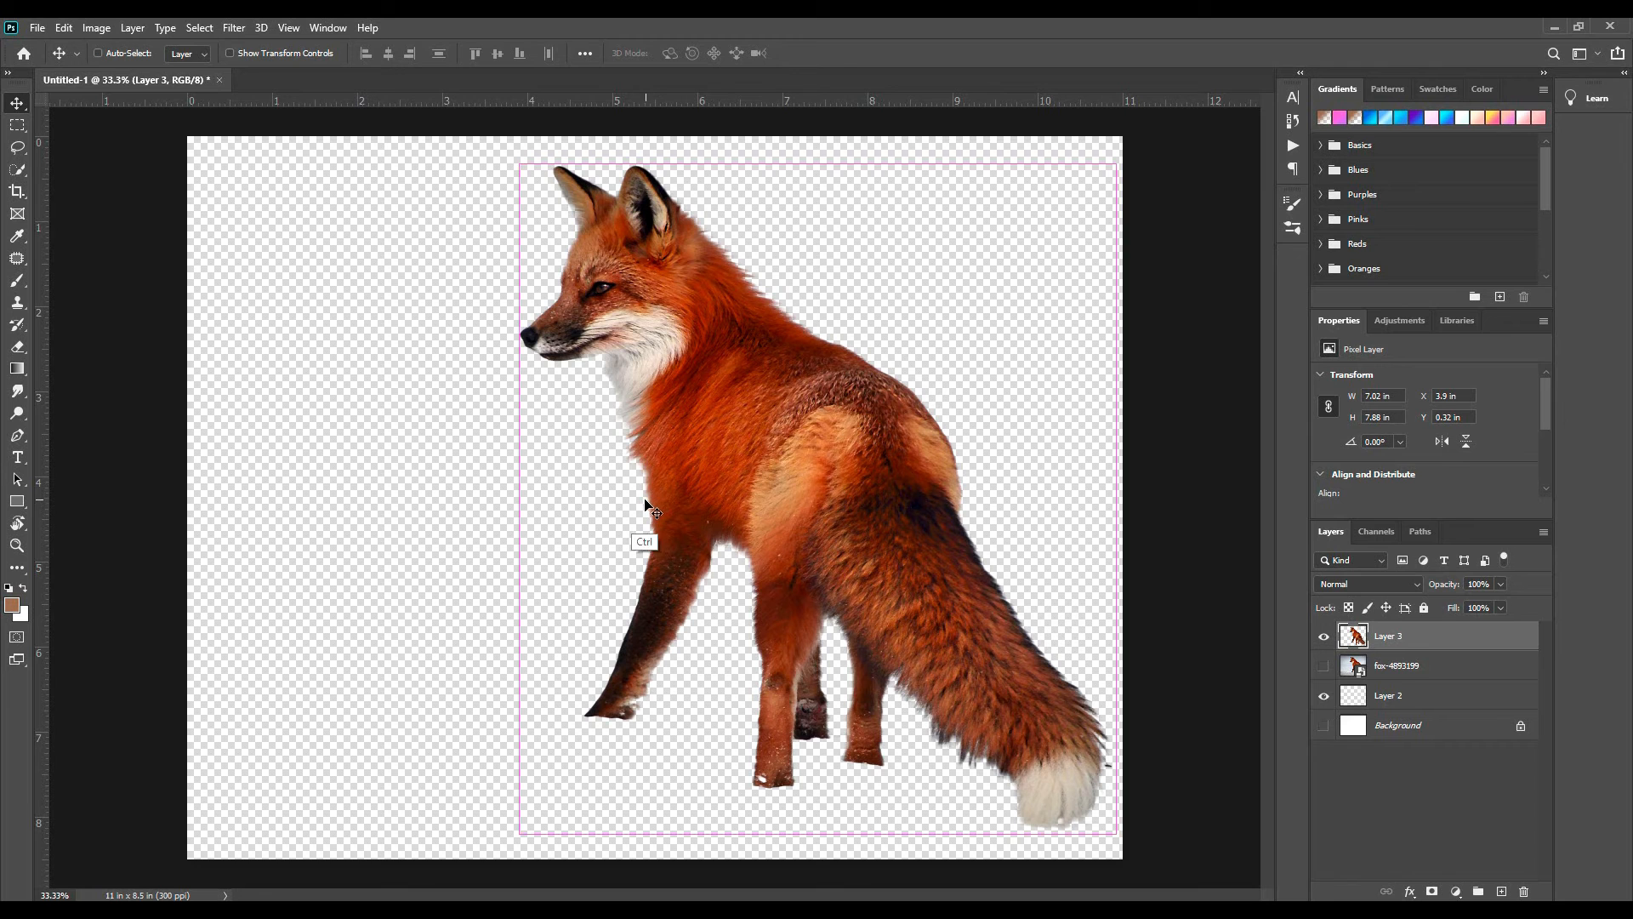
- Free-transform Layer 3 to about 114% and position the fox near the top of the canvas
key("Ctrl+t")
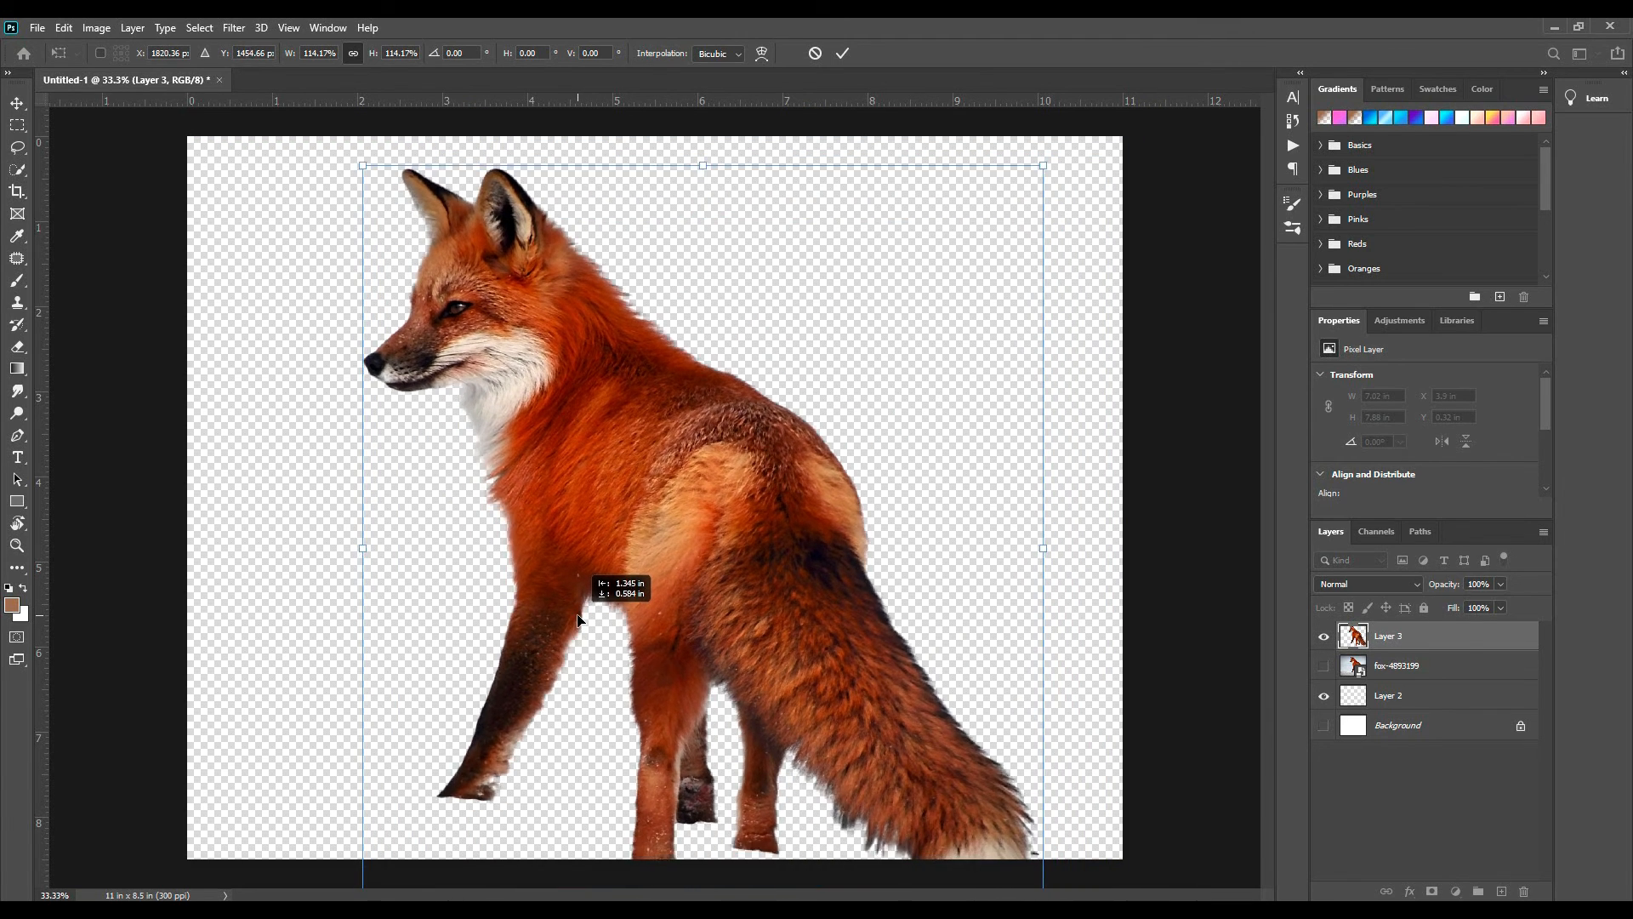
left_click_drag(578, 619, 587, 682)
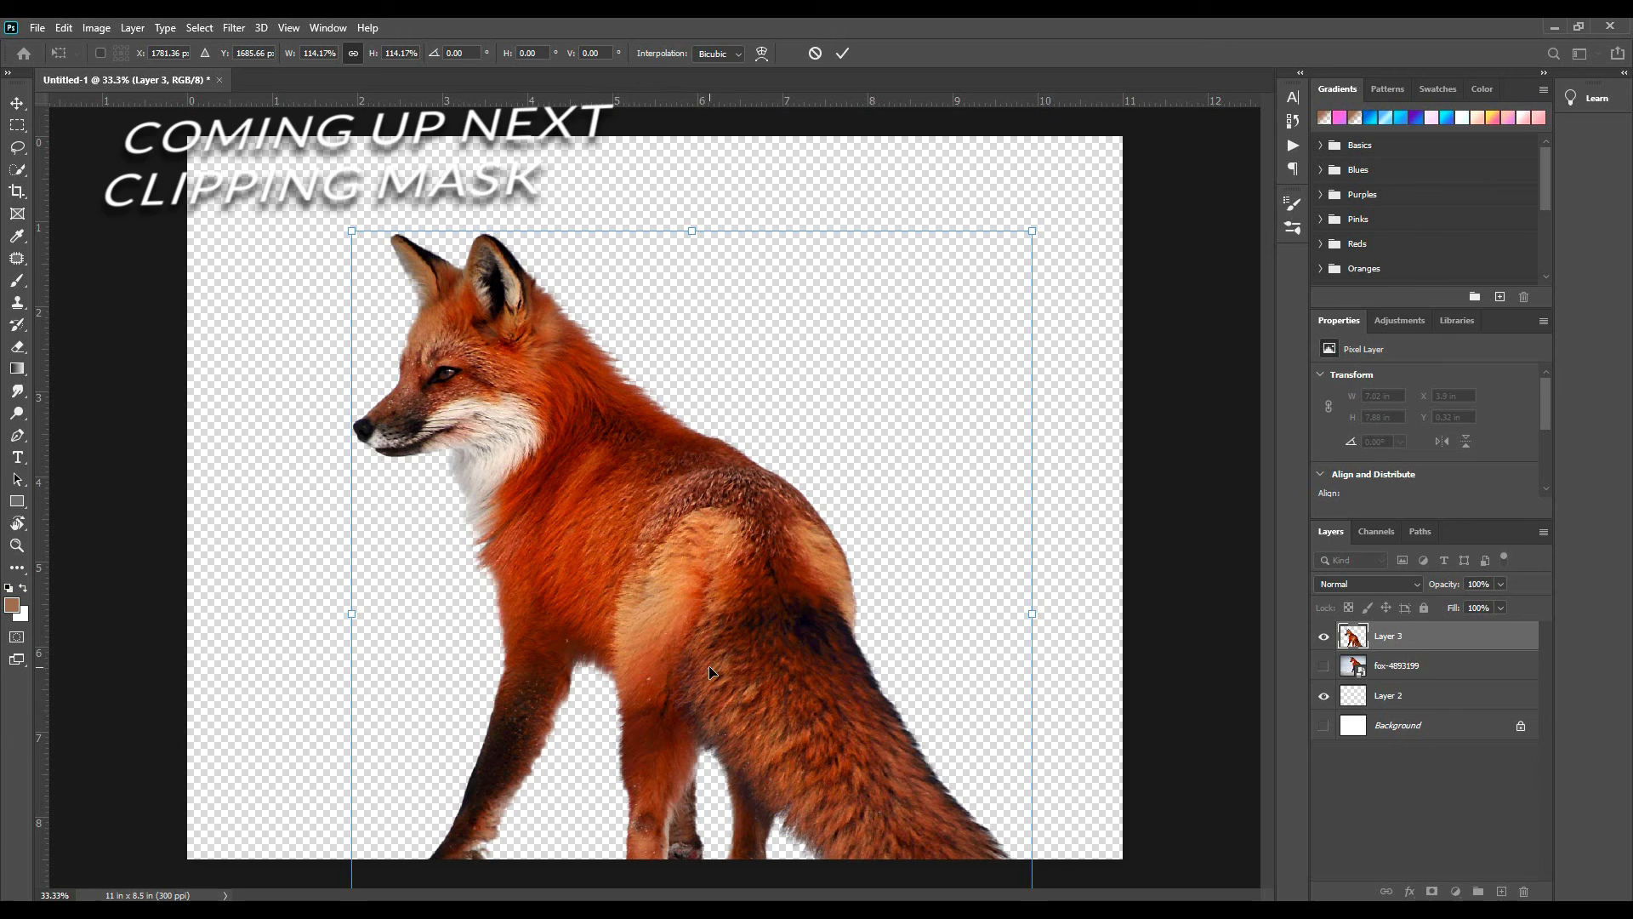
left_click_drag(708, 672, 802, 541)
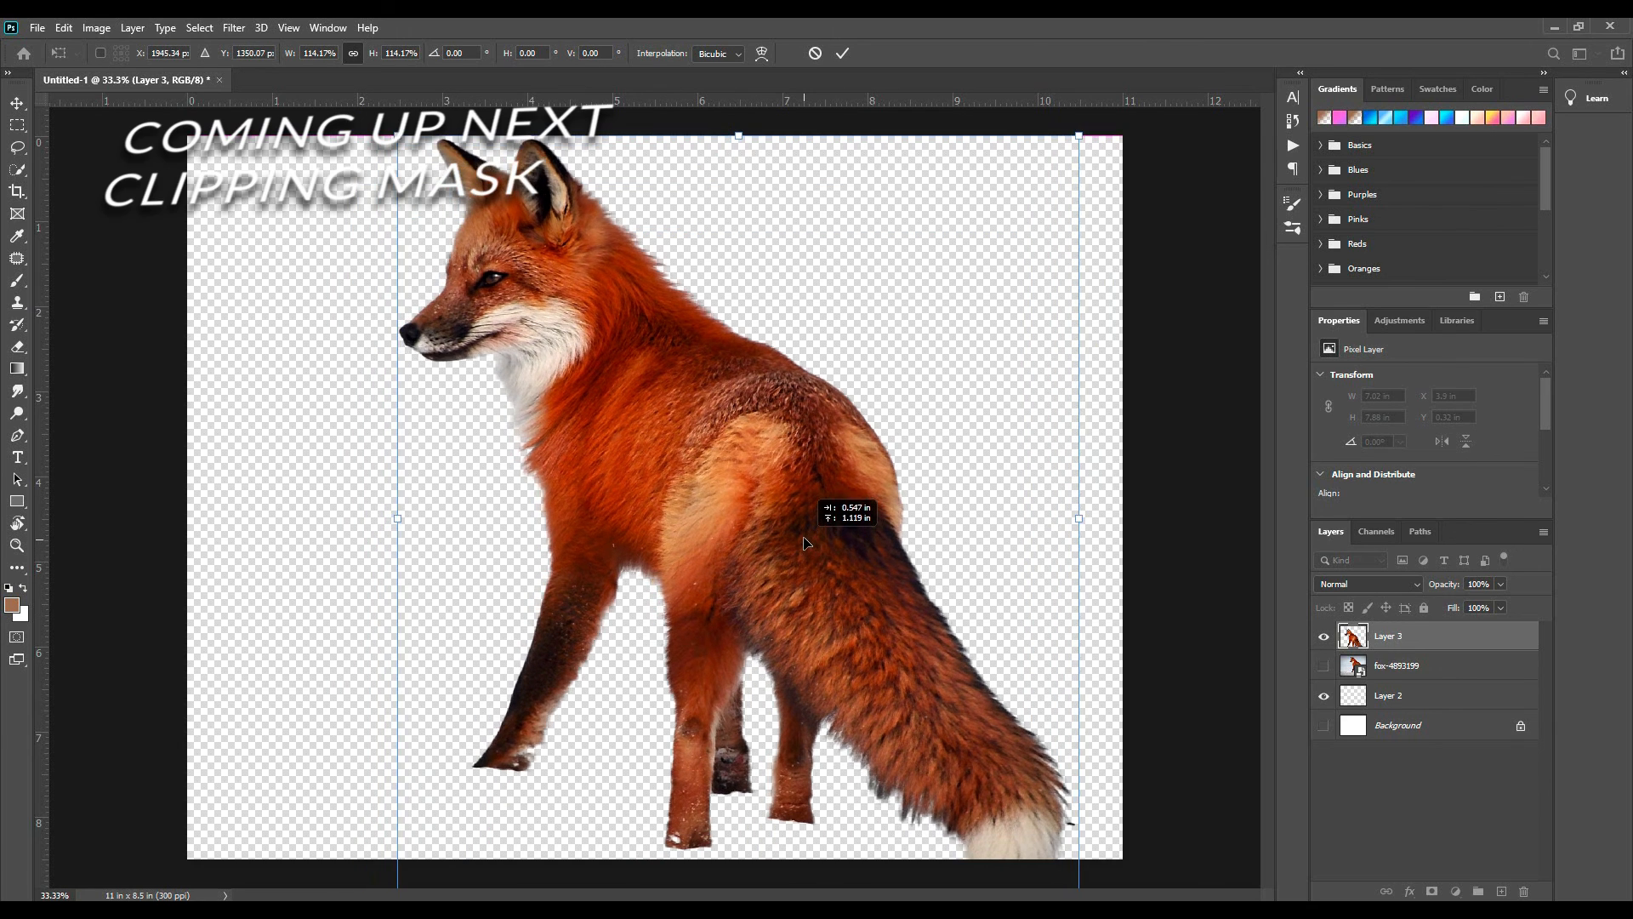
left_click_drag(805, 543, 801, 626)
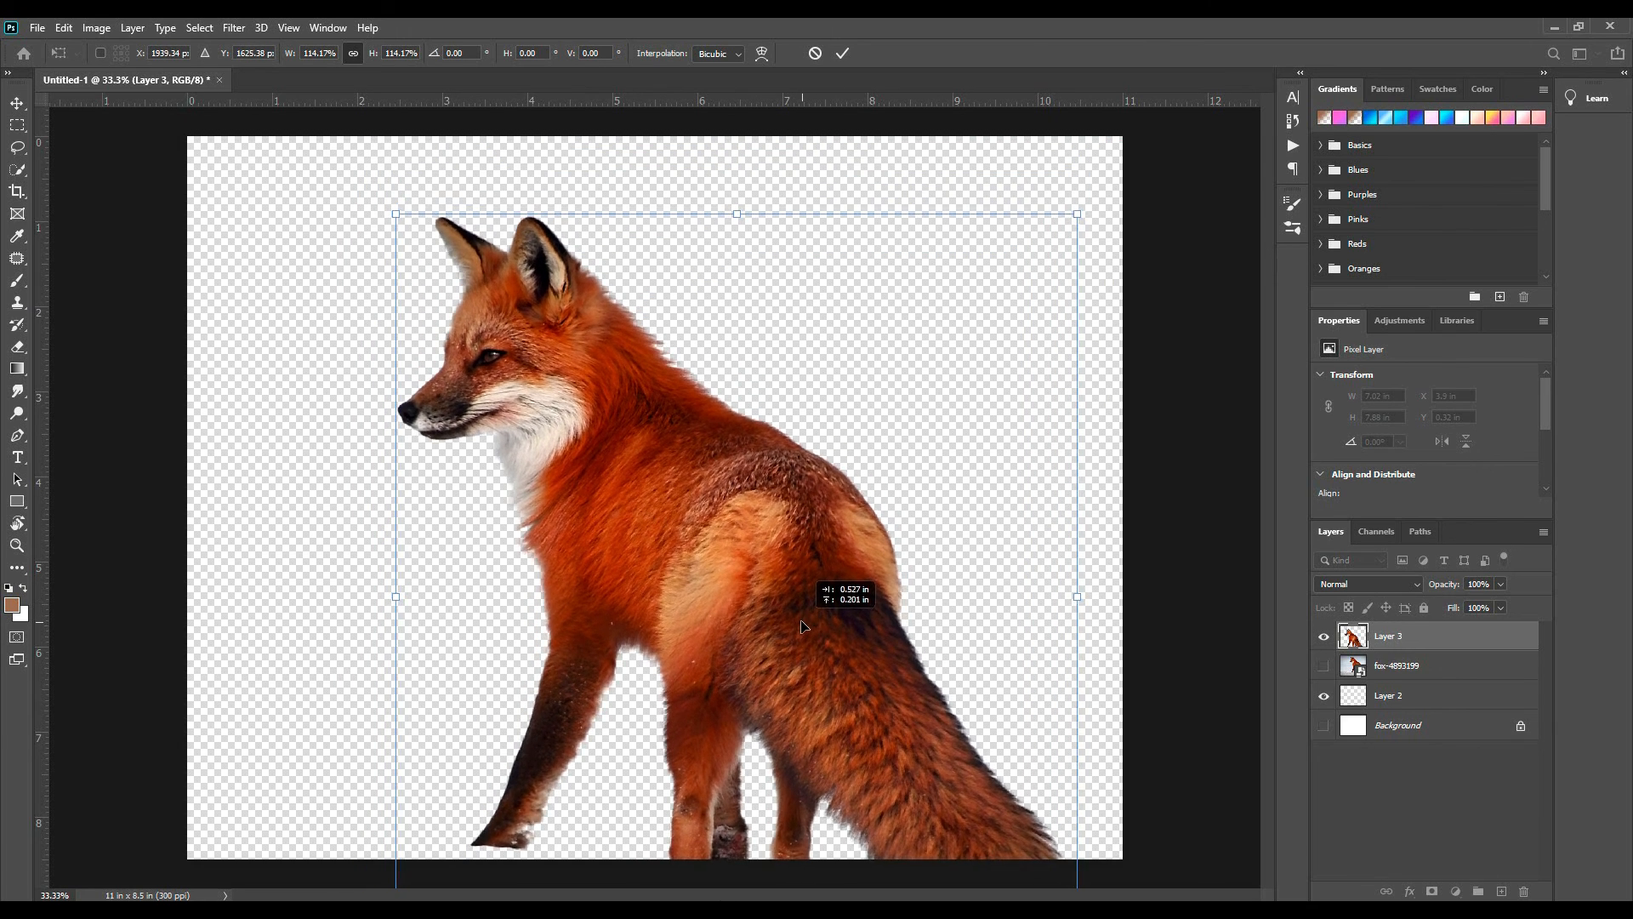
left_click_drag(801, 626, 795, 553)
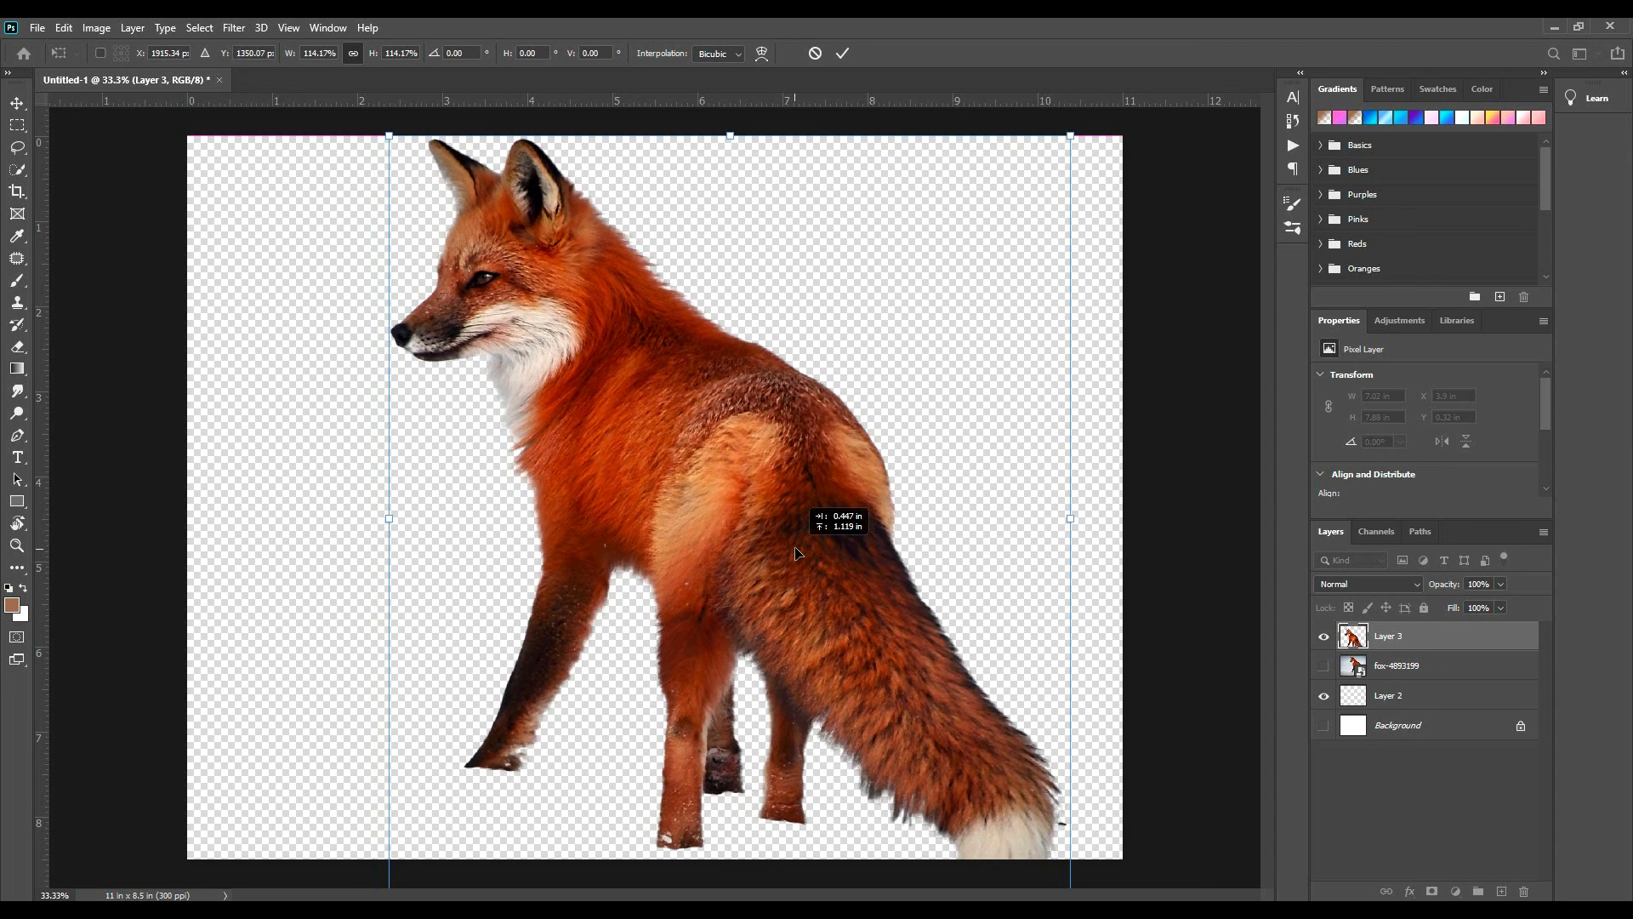